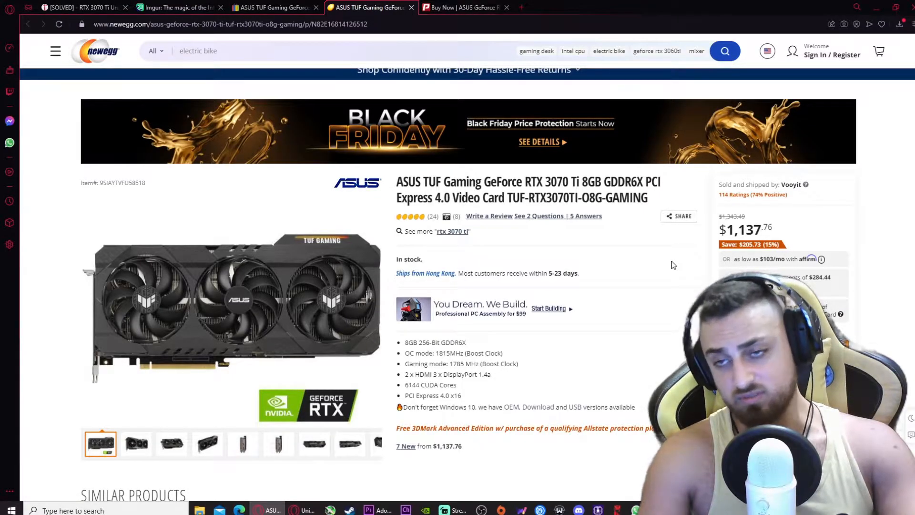
# - Keep Calculator showing 1200 − 890 = 310, with the calculation logged in history
pyautogui.click(464, 8)
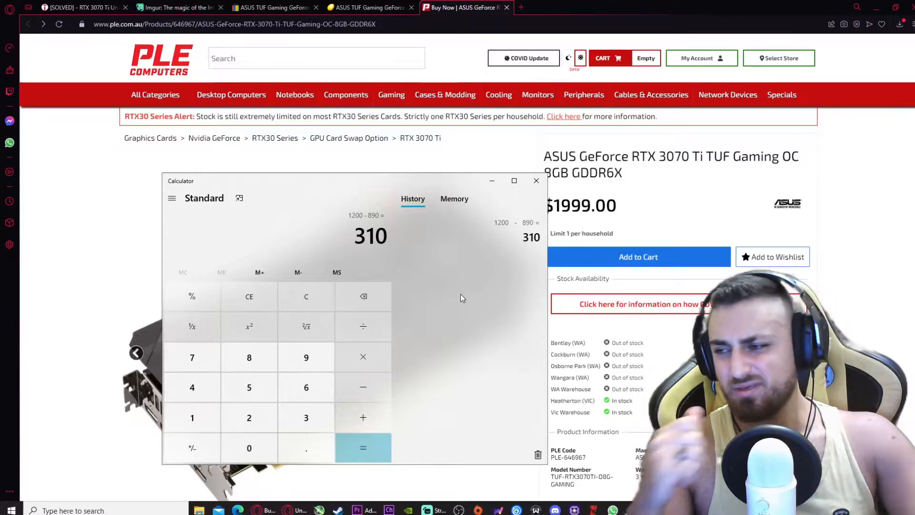